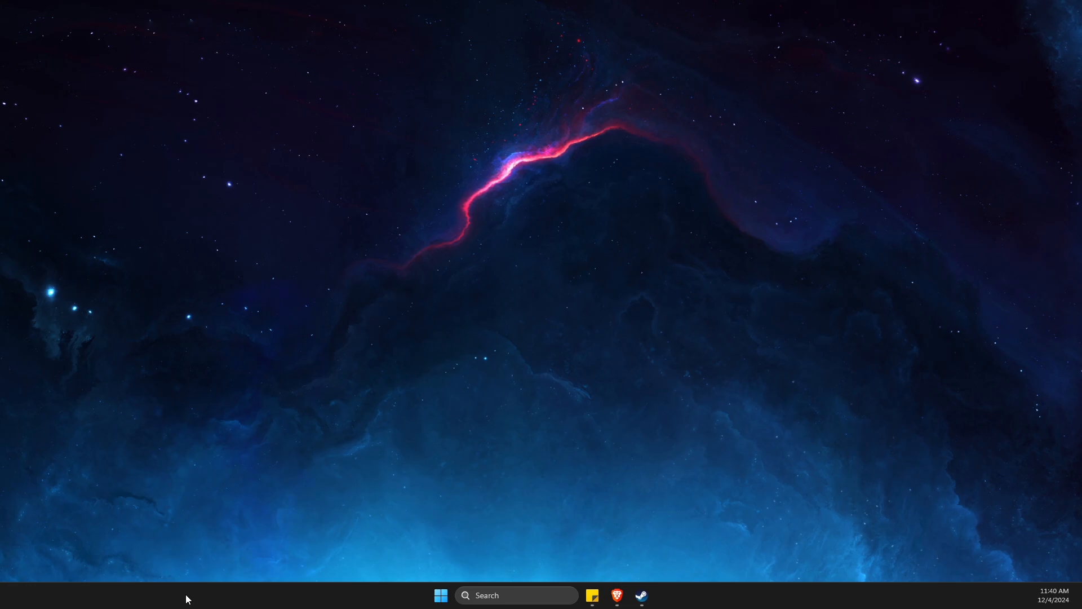
- Search 'de' to find Device Manager and change the disk drive's Policies settings
{"action": "type", "text": "de"}
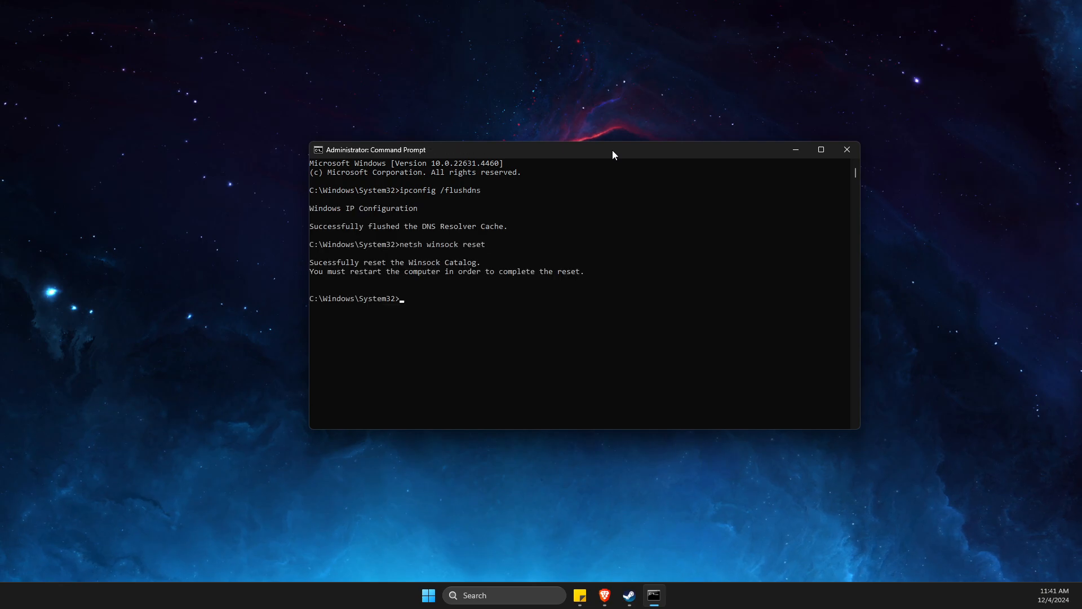
- Run ipconfig /flushdns and netsh winsock reset in an administrator Command Prompt
{"action": "left_click", "coordinate": [653, 599]}
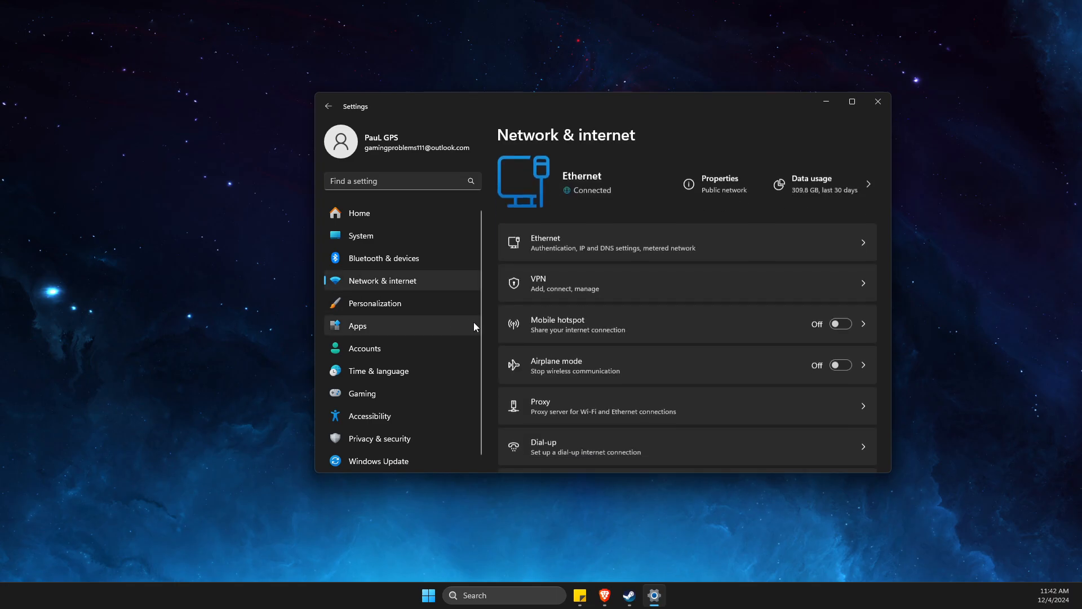
- Set Ethernet IPv4 DNS servers to 8.8.8.8 and 8.8.4.4
{"action": "left_click", "coordinate": [877, 102]}
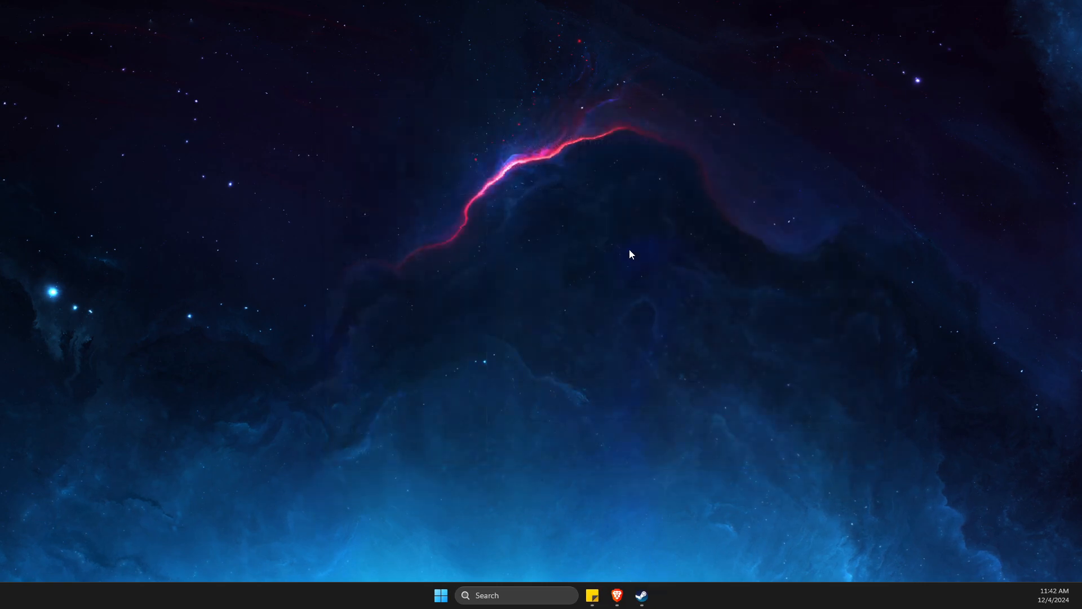